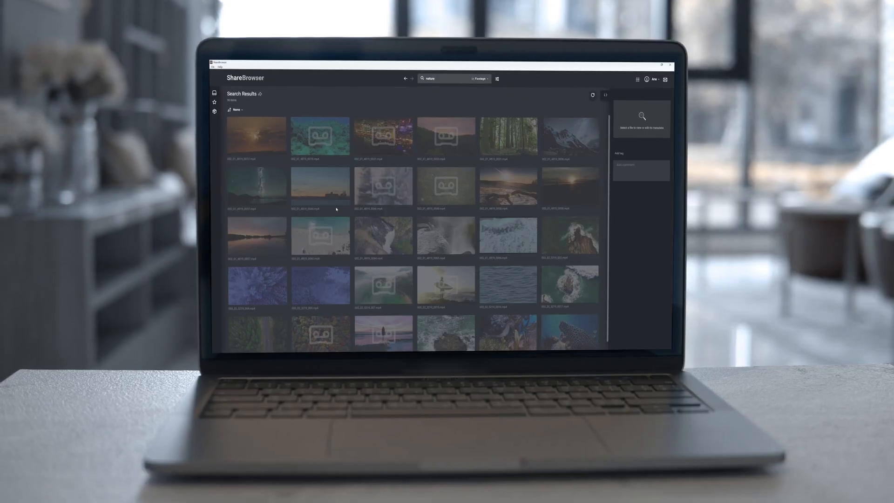
- Select a footage clip thumbnail in the Search Results grid
click(258, 285)
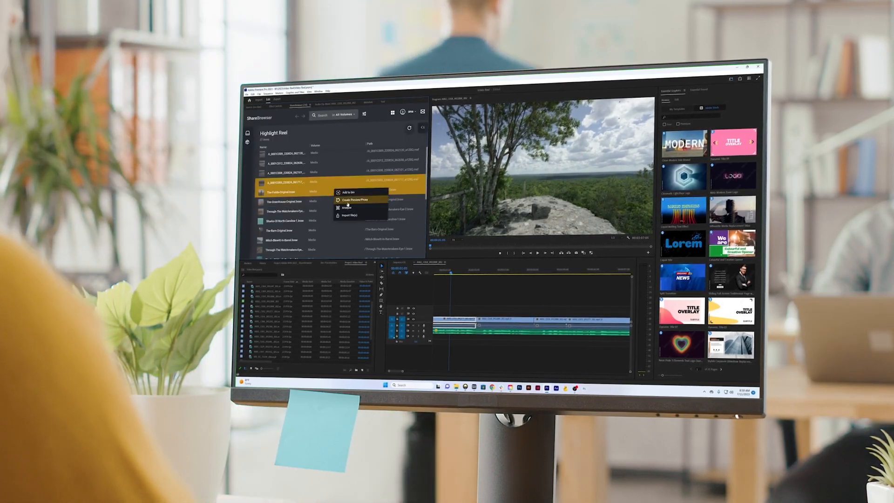
- Import a Highlight Reel clip from the ShareBrowser panel into the Premiere project
click(351, 215)
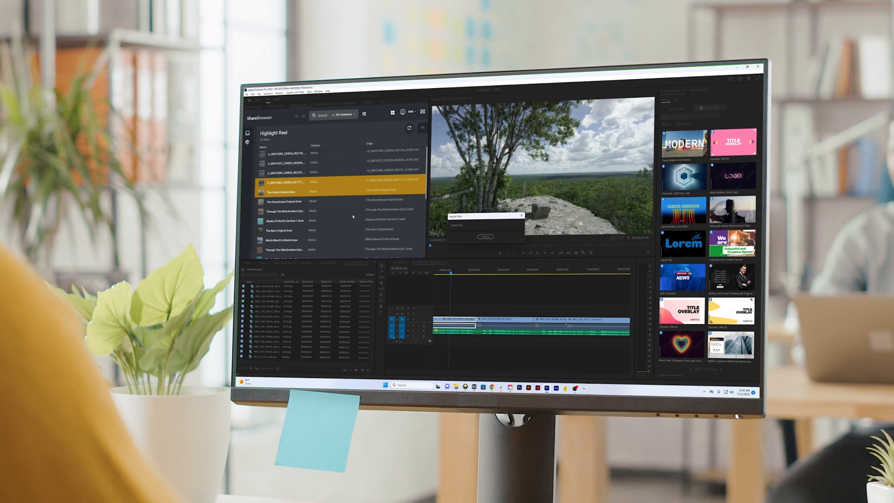
click(484, 237)
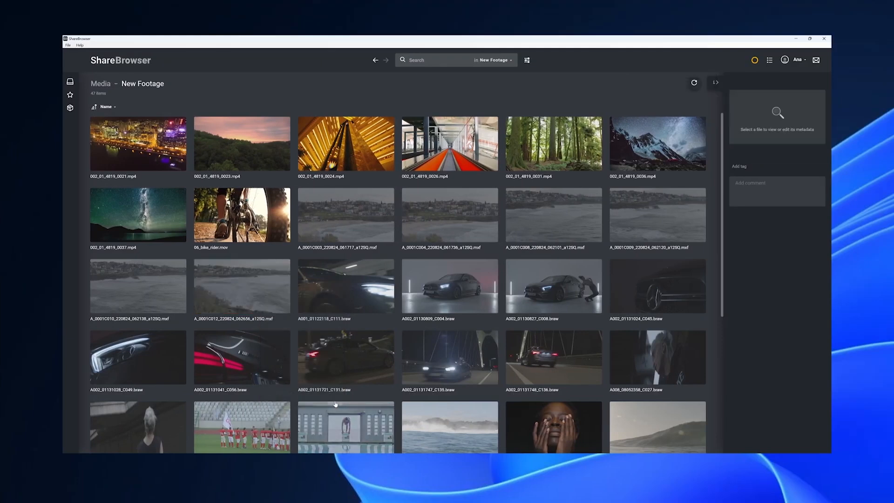
- Preview the grey seascape clip, then browse Projects into the Ocean Life folder
click(241, 286)
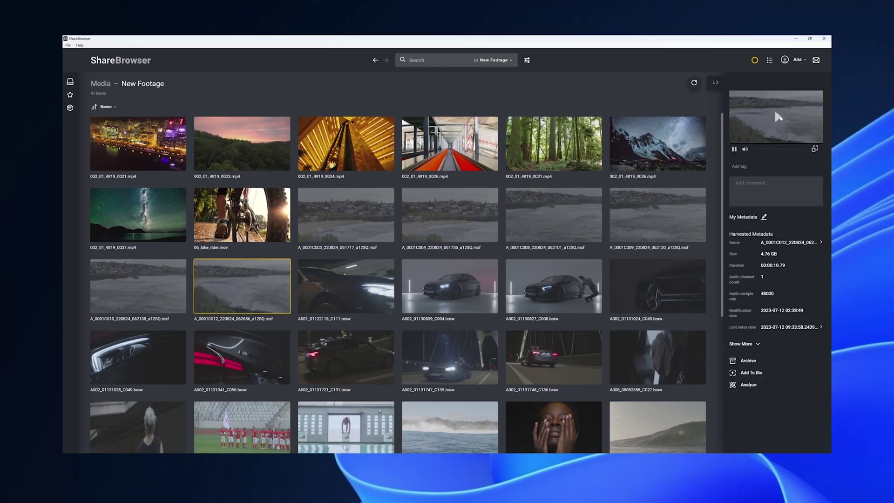
click(732, 149)
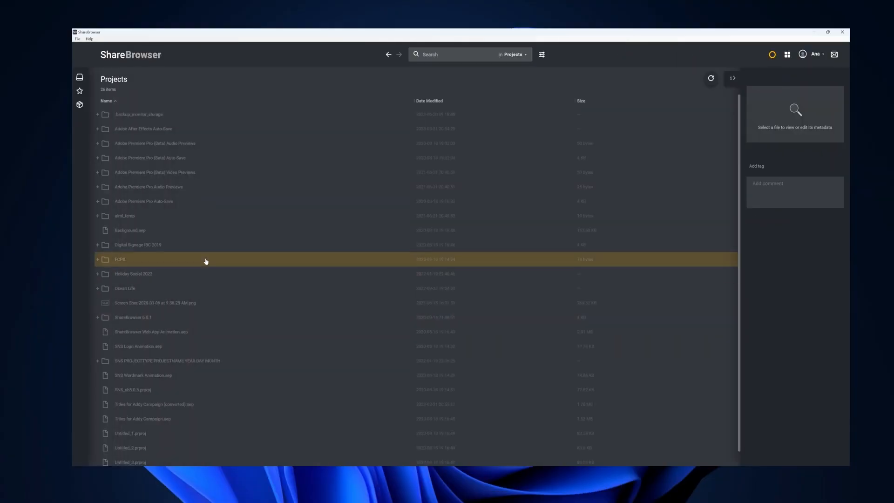
double_click(125, 288)
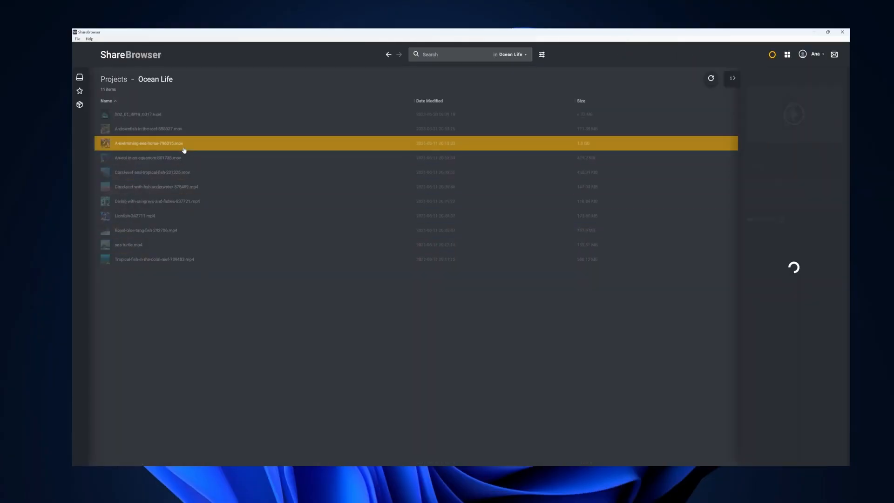
- Play the seahorse clip in a large preview, then select a sunset clip in the web app
double_click(149, 143)
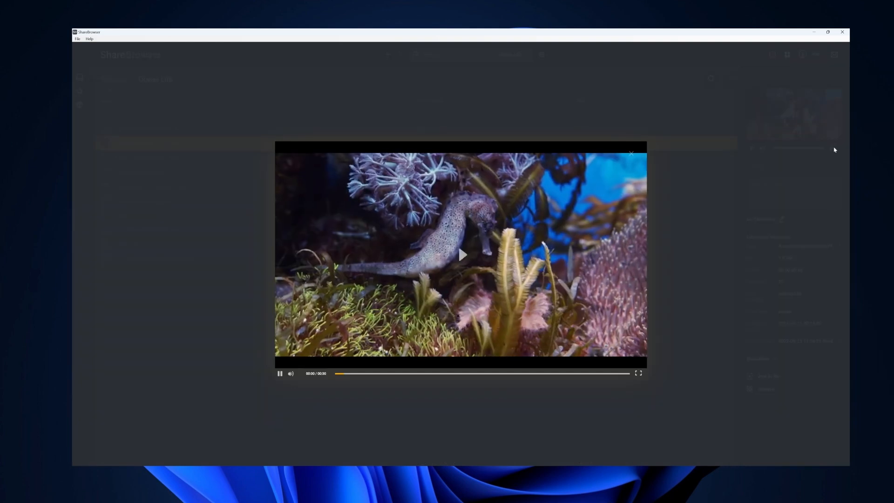
click(631, 153)
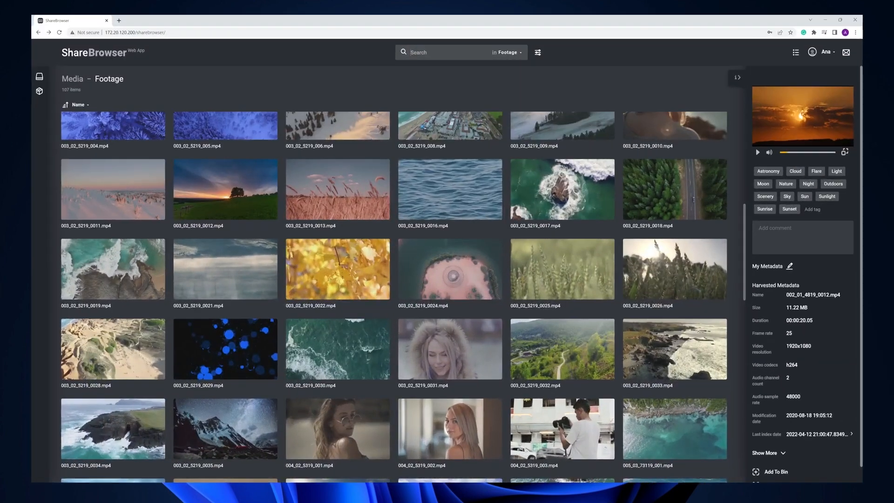